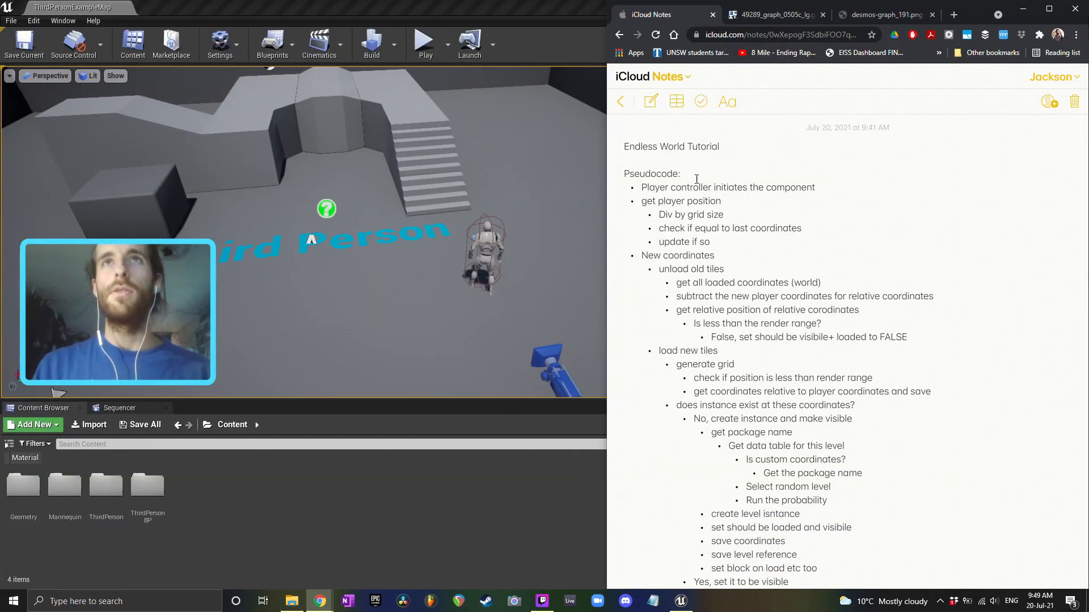
Step: Show the coordinate-grid image with axes from -5 to 5 in Chrome
{"action": "scroll", "scroll_direction": "down", "scroll_amount": 3}
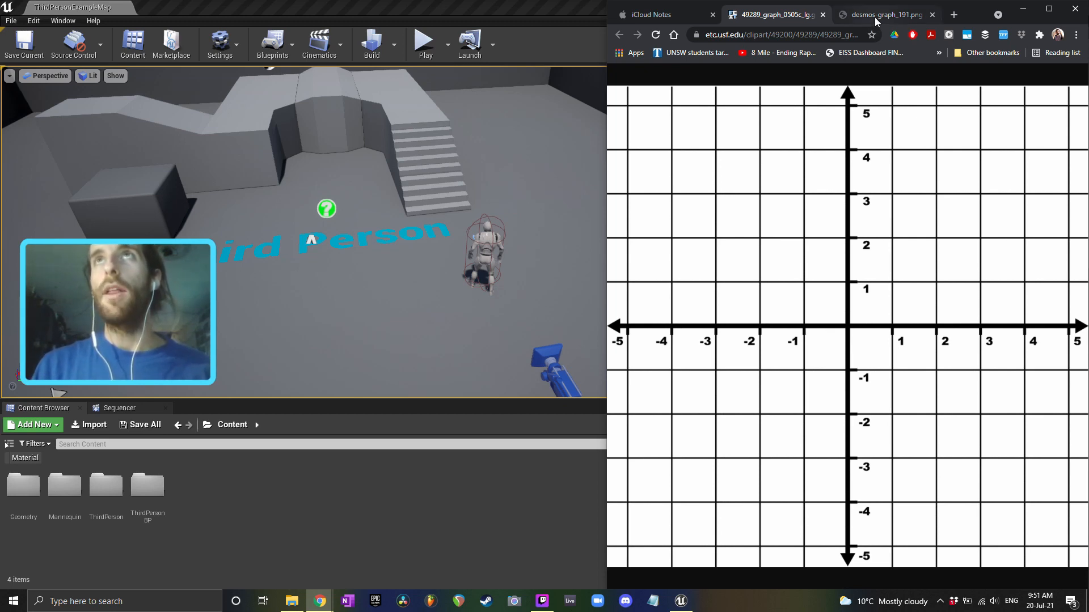
{"action": "left_click", "coordinate": [885, 14]}
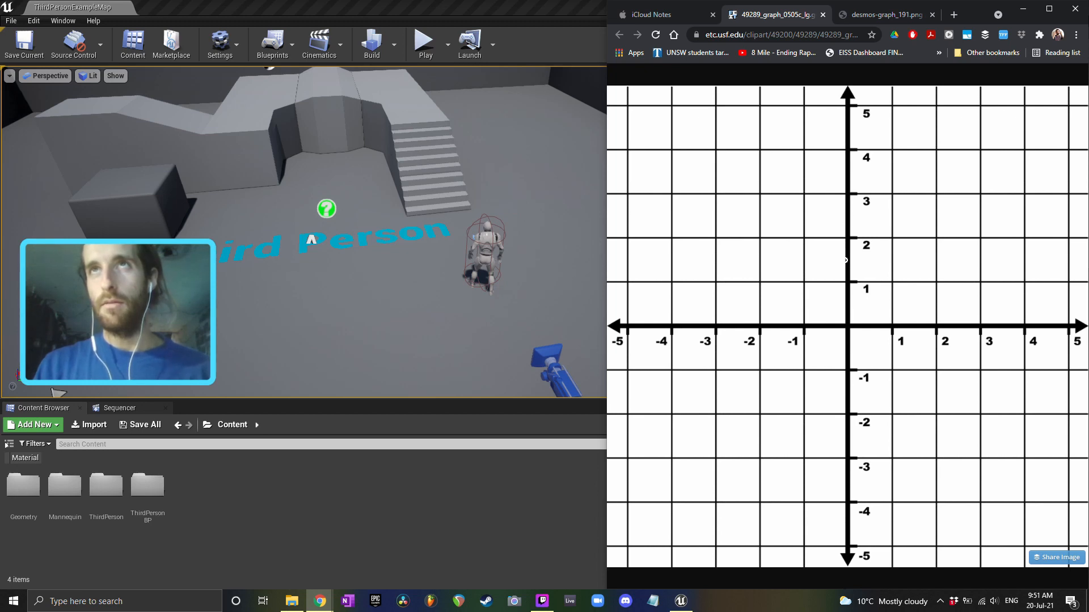
{"action": "left_click", "coordinate": [882, 14]}
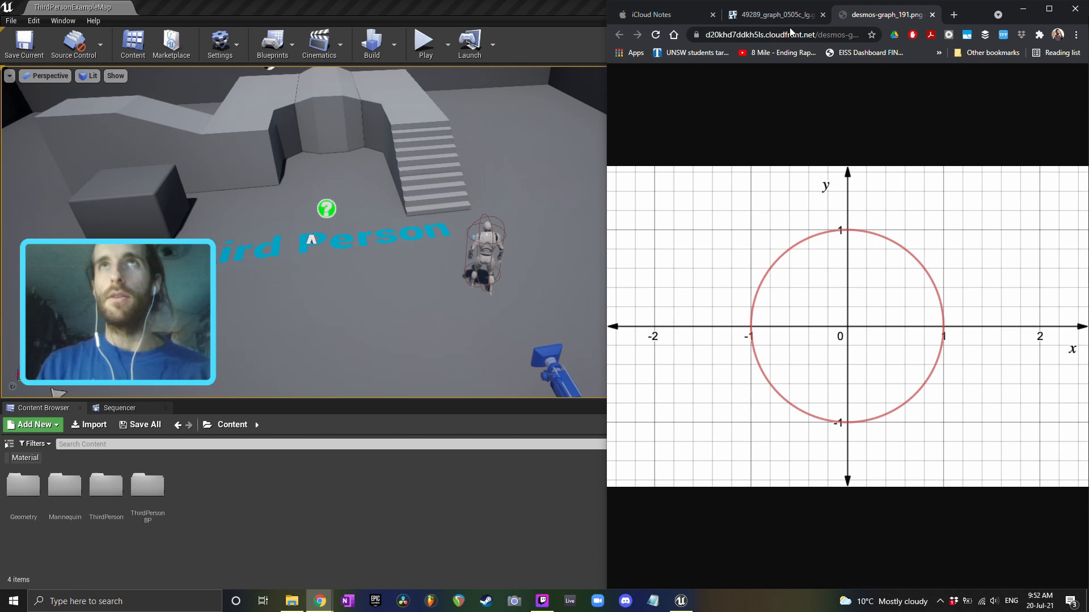
Step: Switch from the unit-circle graph back toward the iCloud Notes pseudocode
{"action": "left_click", "coordinate": [649, 15]}
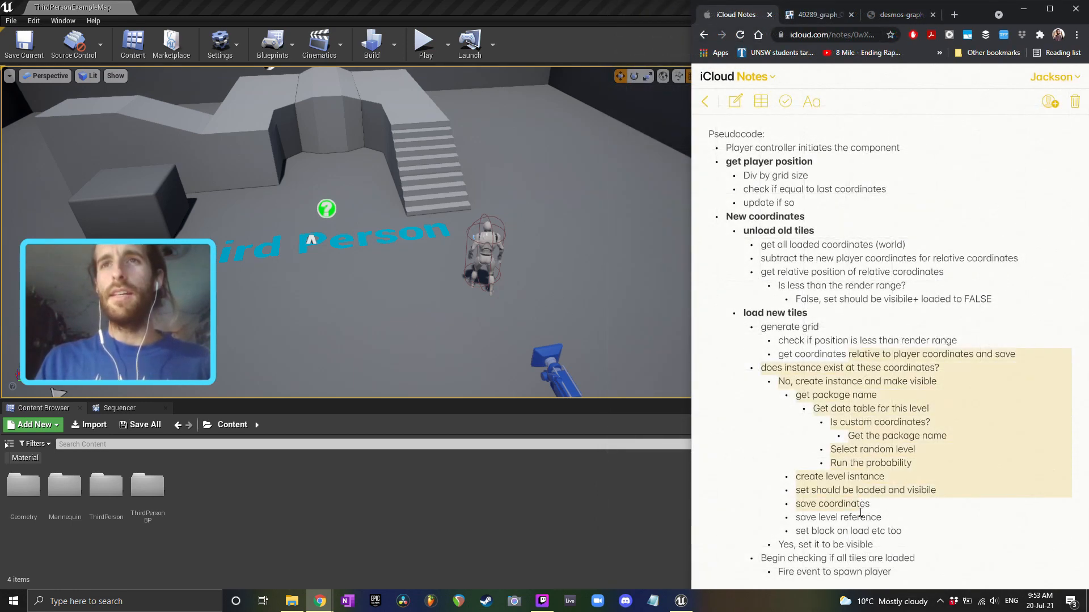
Step: Clear the highlighted load-new-tiles lines in the endless-world pseudocode note
{"action": "left_click", "coordinate": [861, 517]}
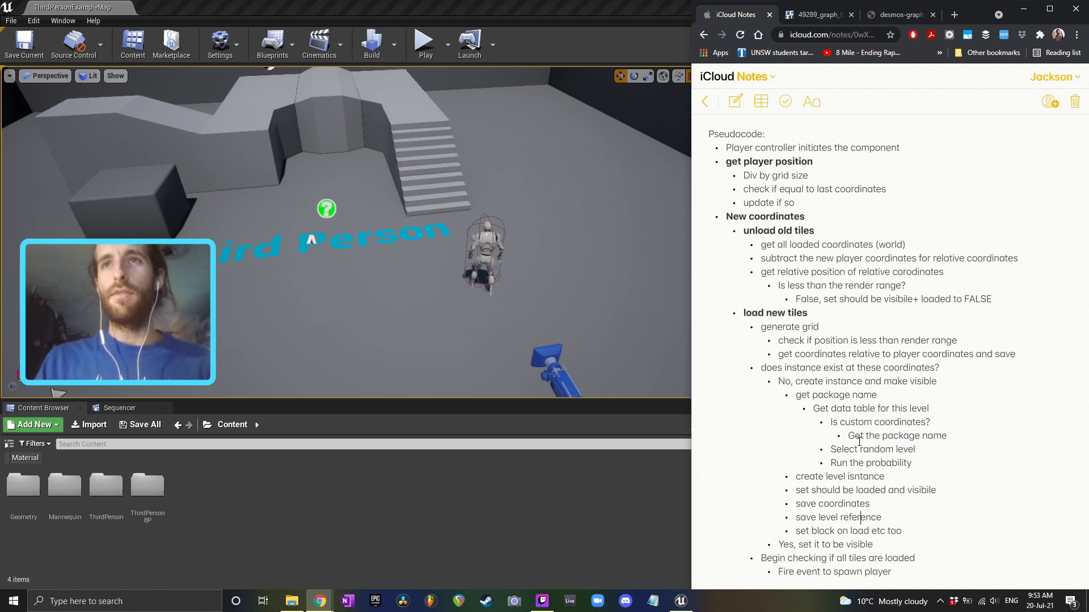